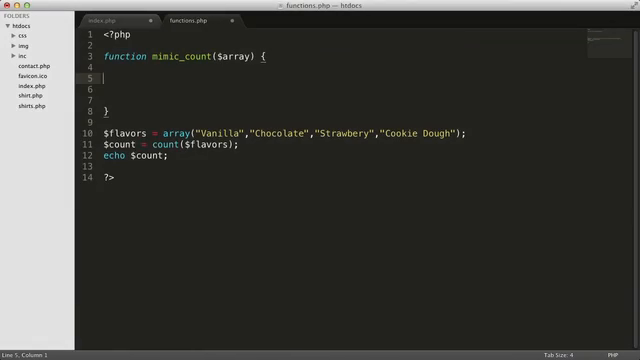
Add an empty foreach($array as $element) loop with its braces expanded onto separate lines
text(foreach())
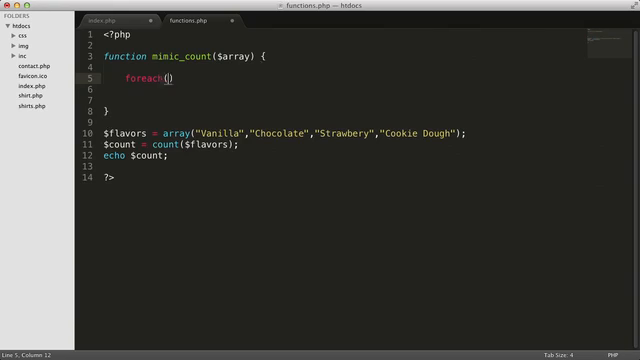
text($array as $eleme)
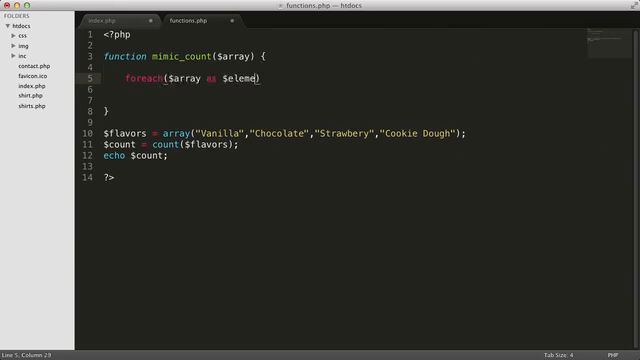
text(nt) {})
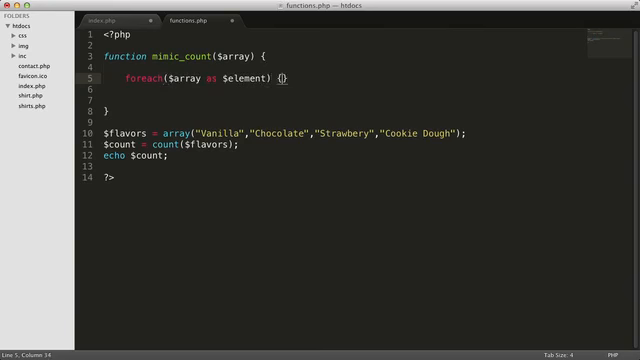
key(Return)
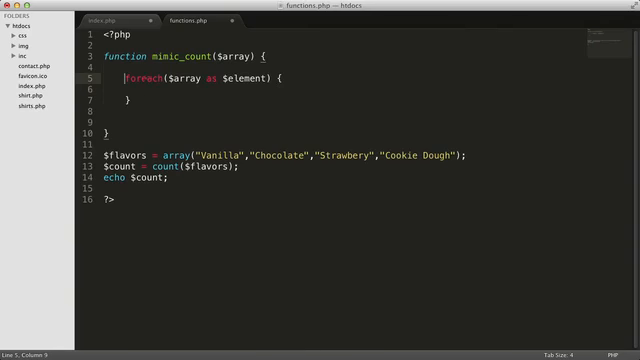
Initialize $count = 0 above the loop and add $count = $count + 1; inside it
text($count = 0;)
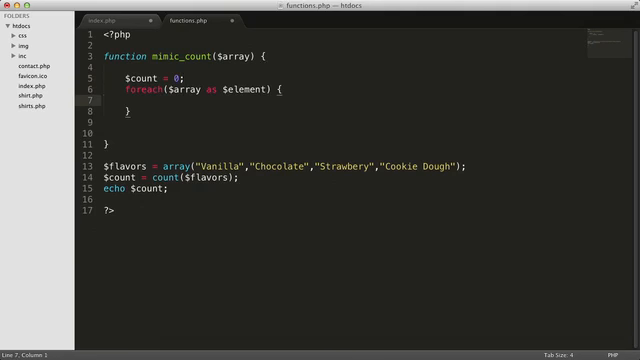
text($count = $count)
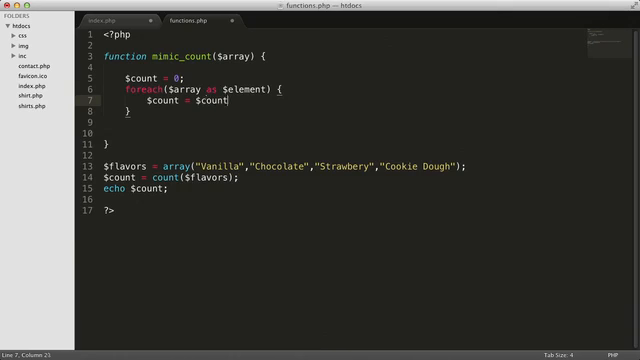
text(+ 1;)
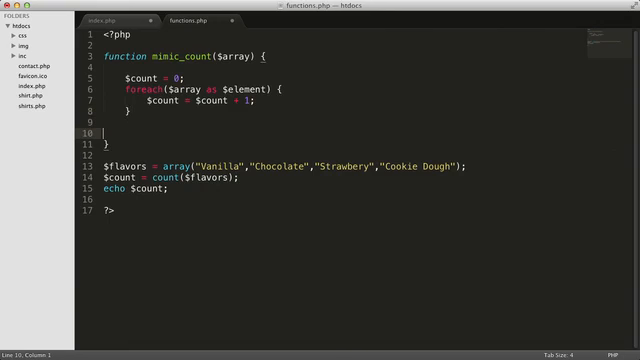
Add return $count; after the foreach loop's closing brace
text(retu)
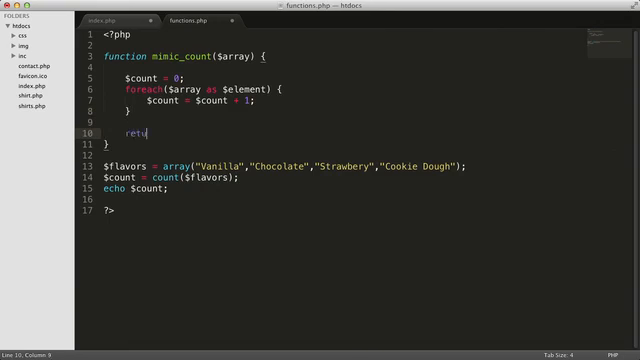
text(rn $coun)
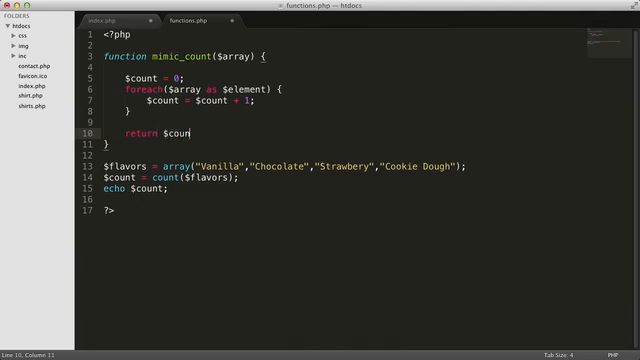
text(;)
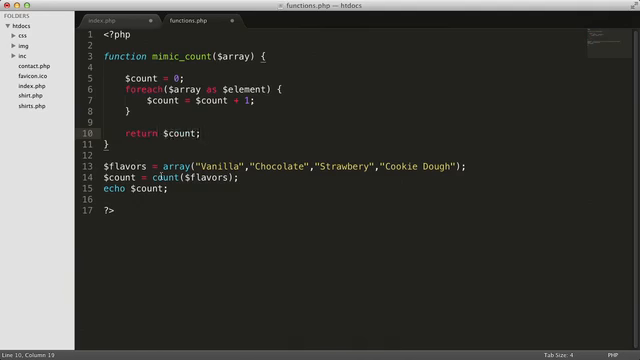